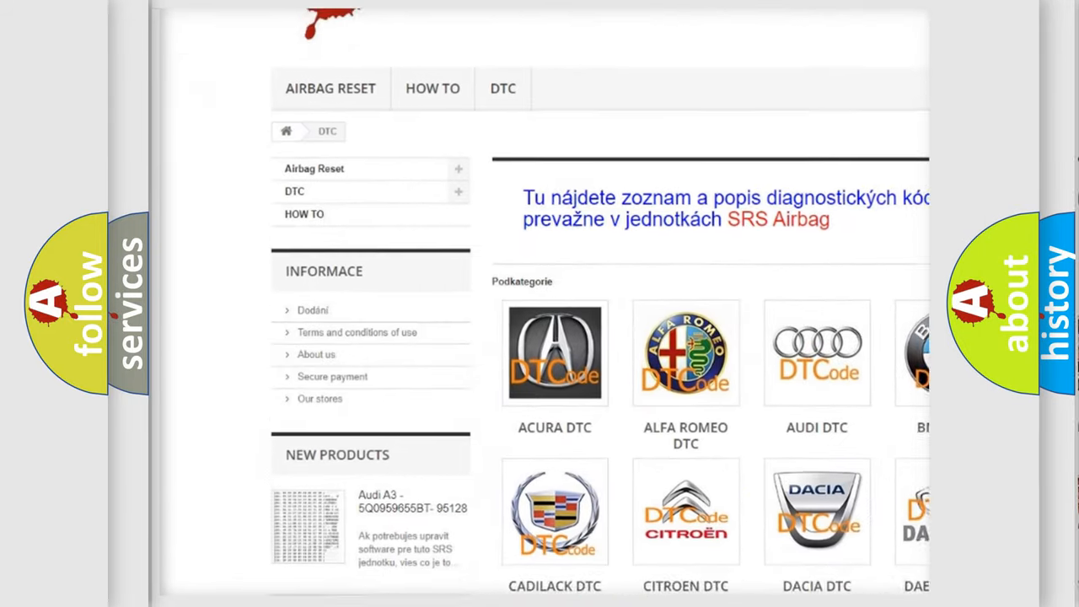
{"action": "scroll", "scroll_direction": "down", "scroll_amount": 3}
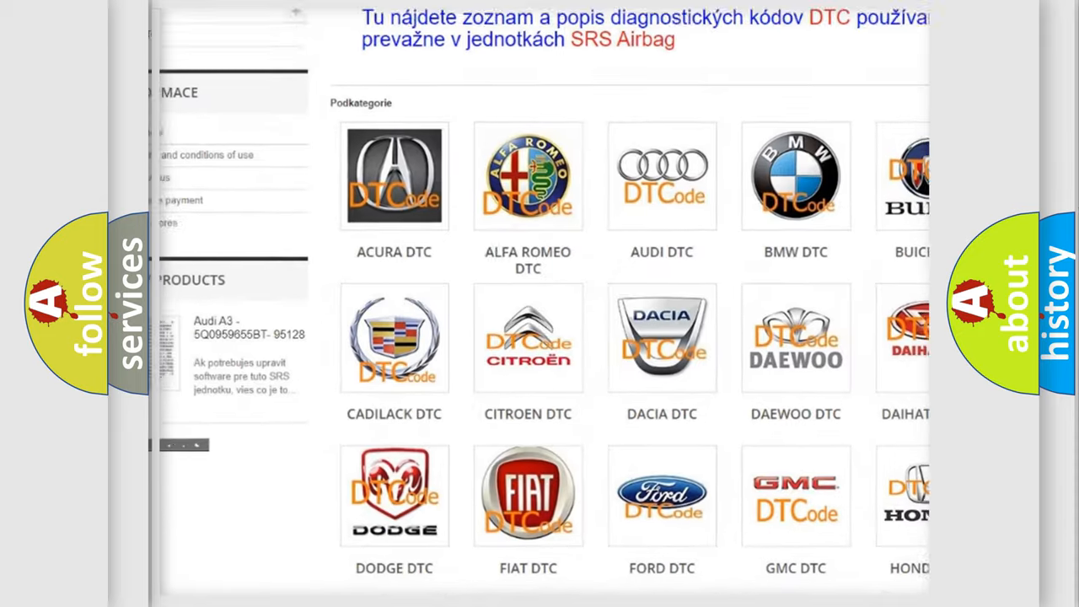
{"action": "scroll", "scroll_direction": "down", "scroll_amount": 3}
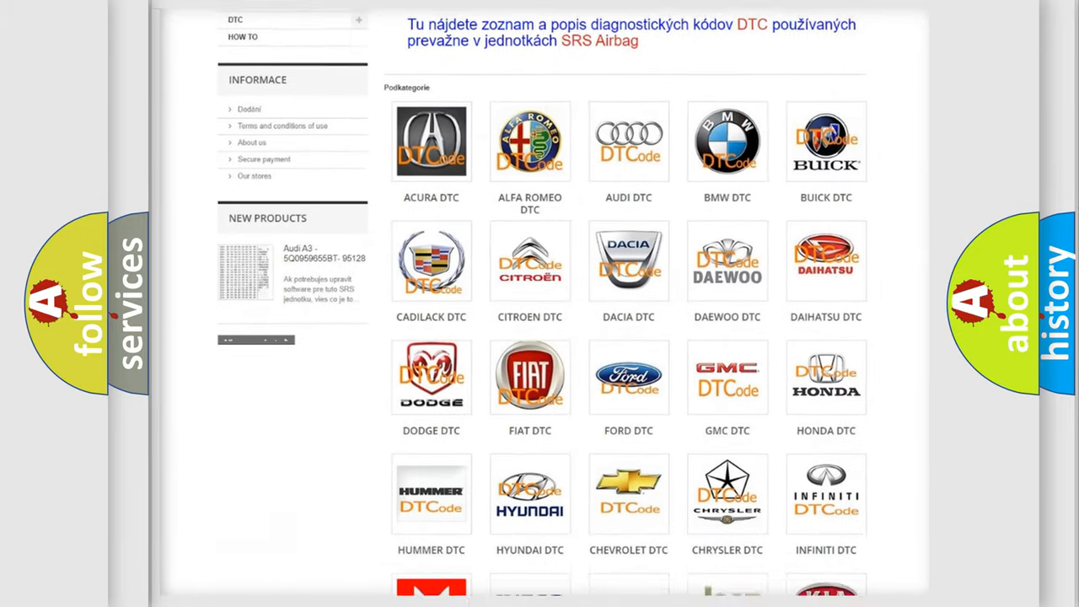
{"action": "scroll", "scroll_direction": "down", "scroll_amount": 3}
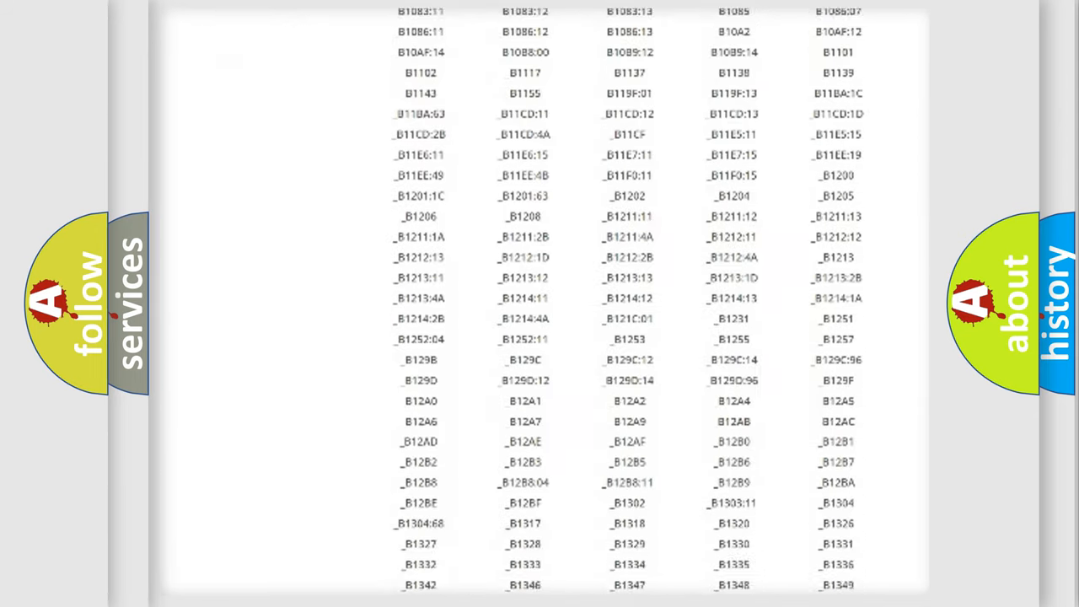
{"action": "scroll", "scroll_direction": "down", "scroll_amount": 3}
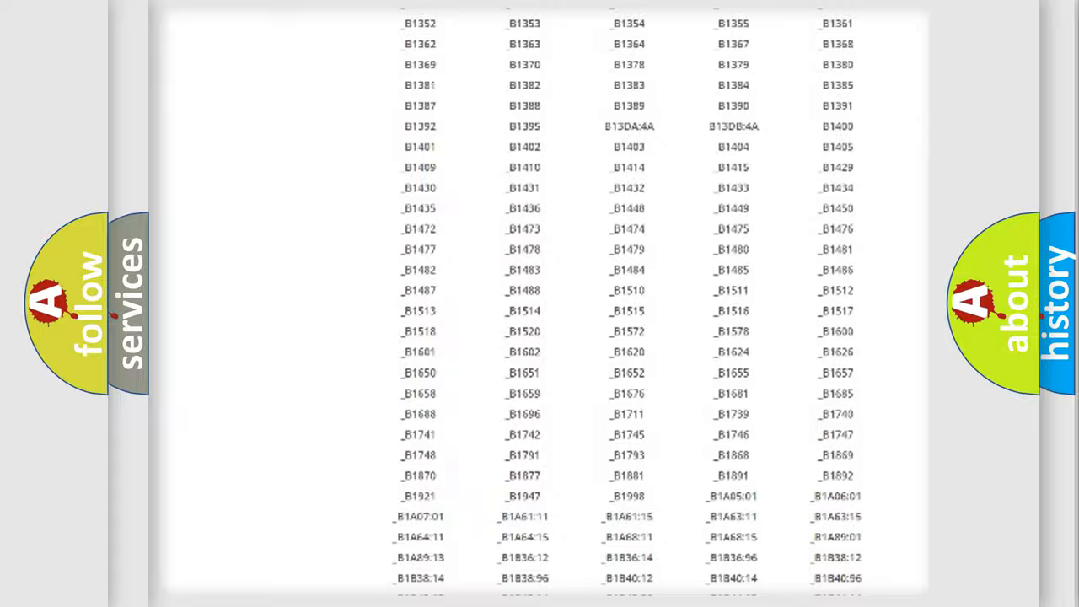
{"action": "scroll", "scroll_direction": "up", "scroll_amount": 3}
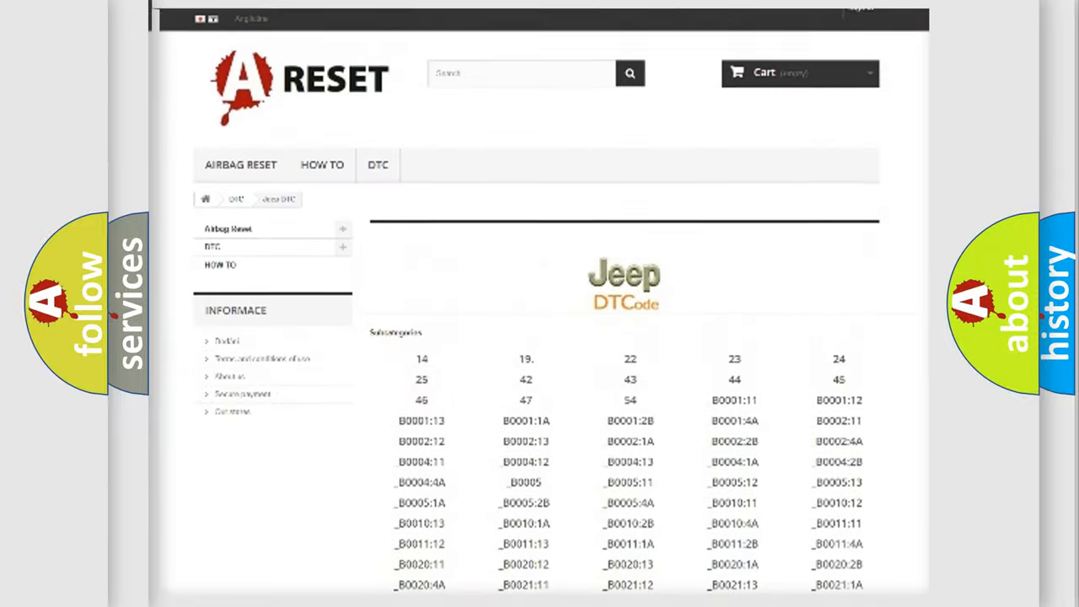
{"action": "scroll", "scroll_direction": "up", "scroll_amount": 3}
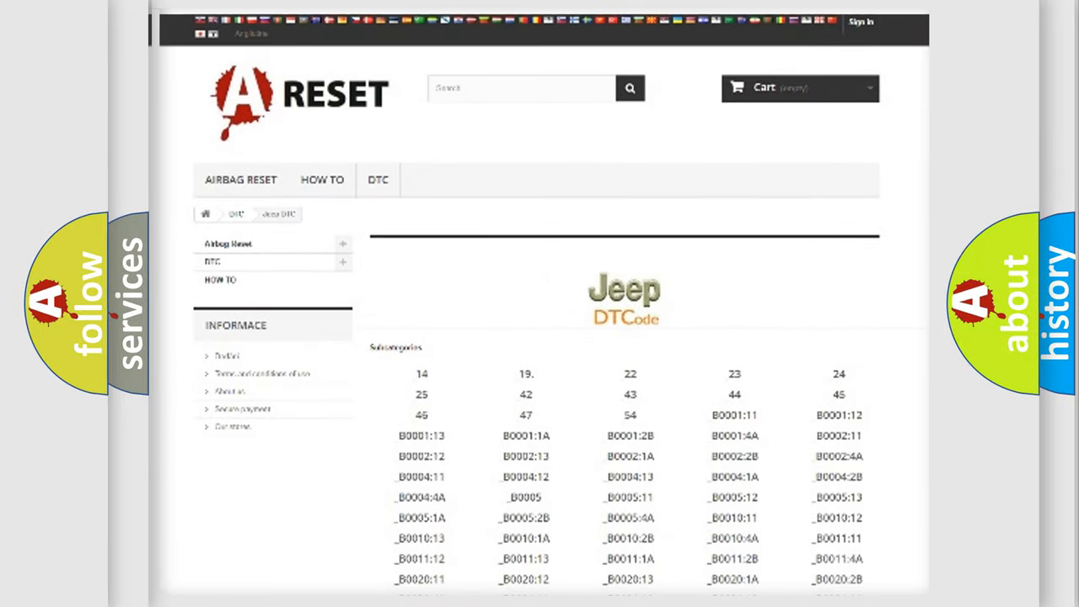